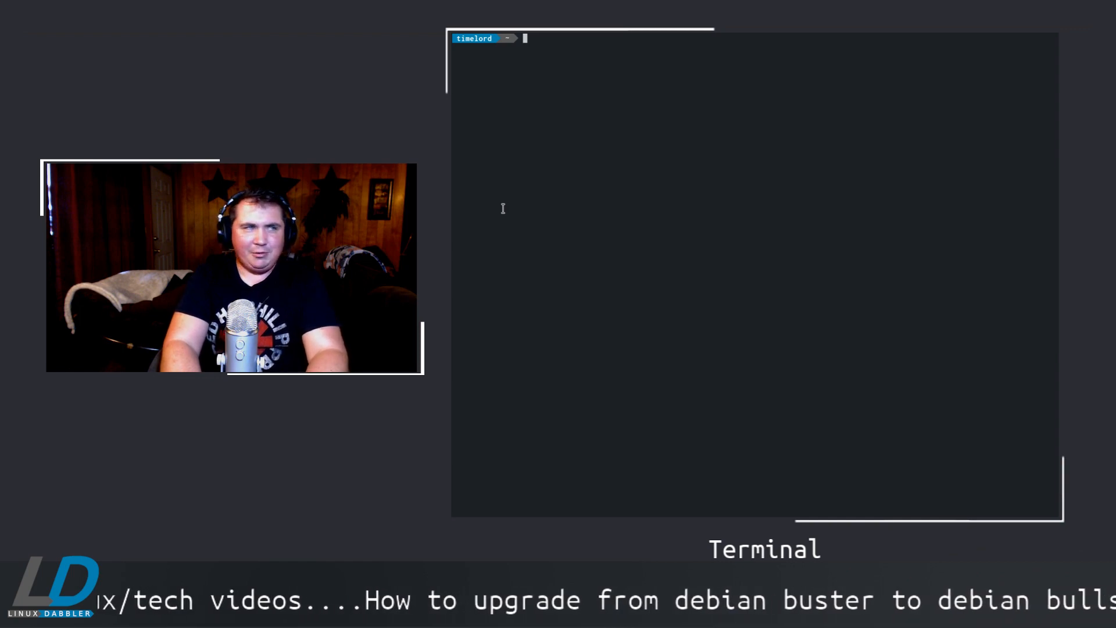
Step: View /etc/apt/sources.list in vim, showing the bullseye and testing-security entries
text(vim /)
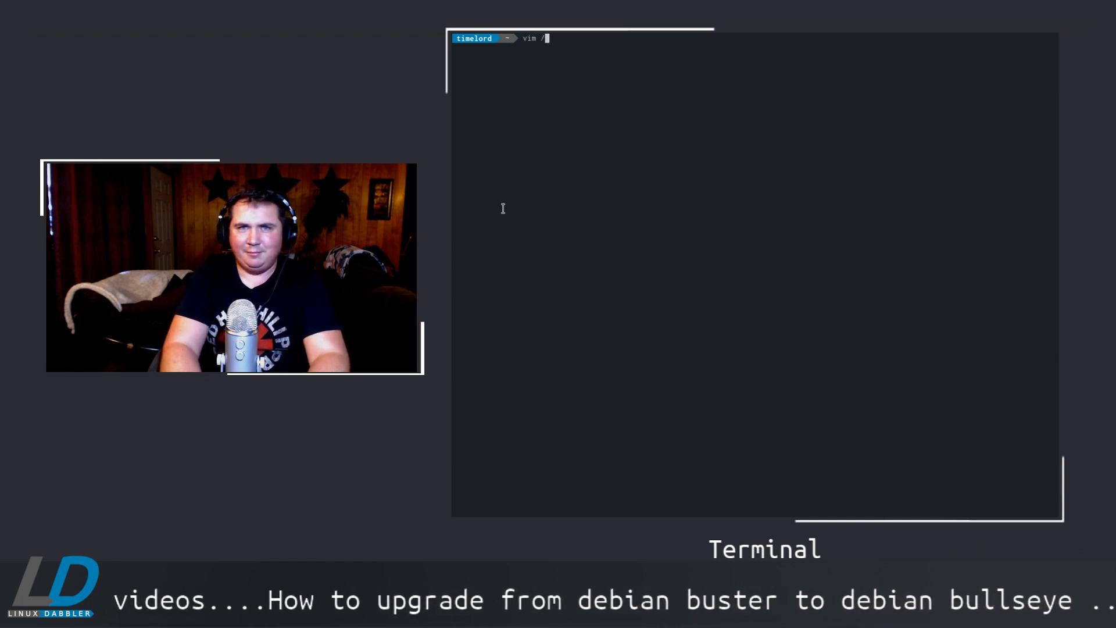
text(etc/s)
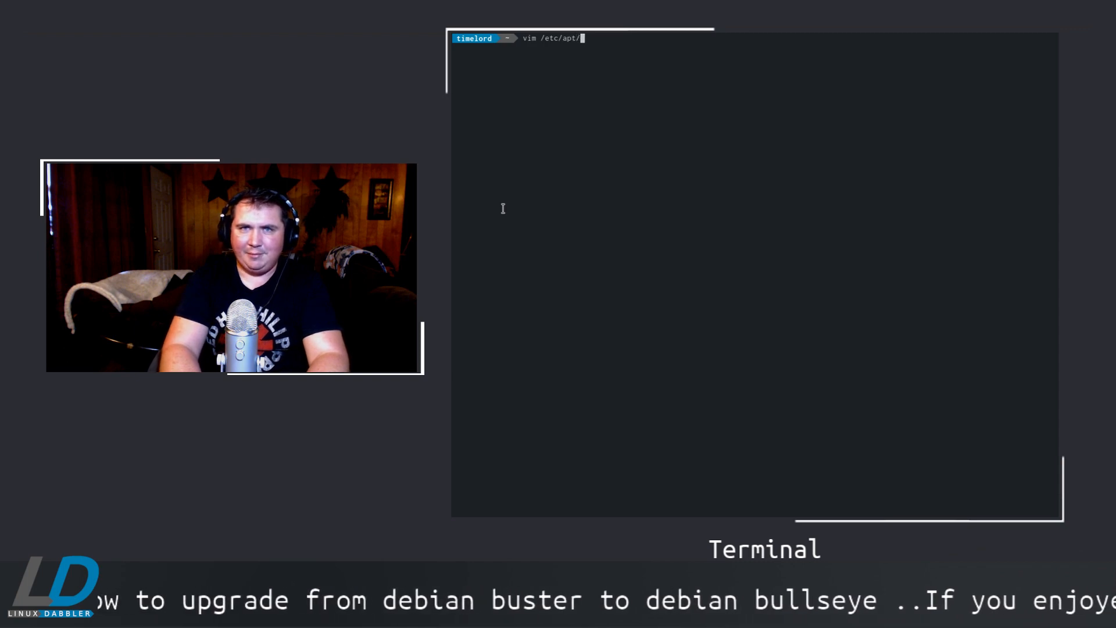
text(sources.l)
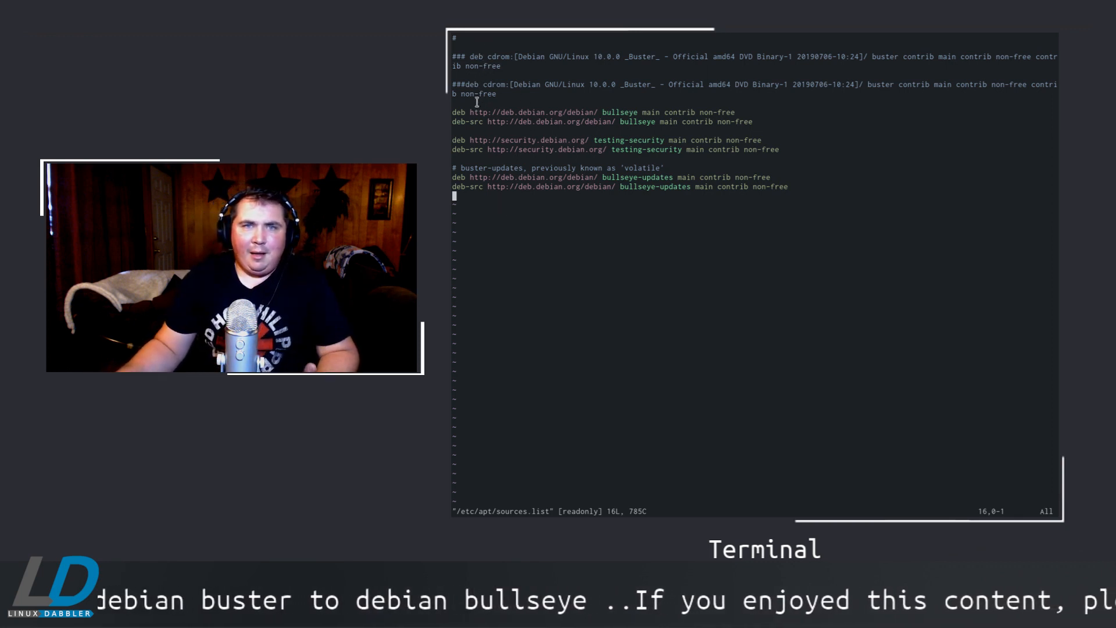
key(v)
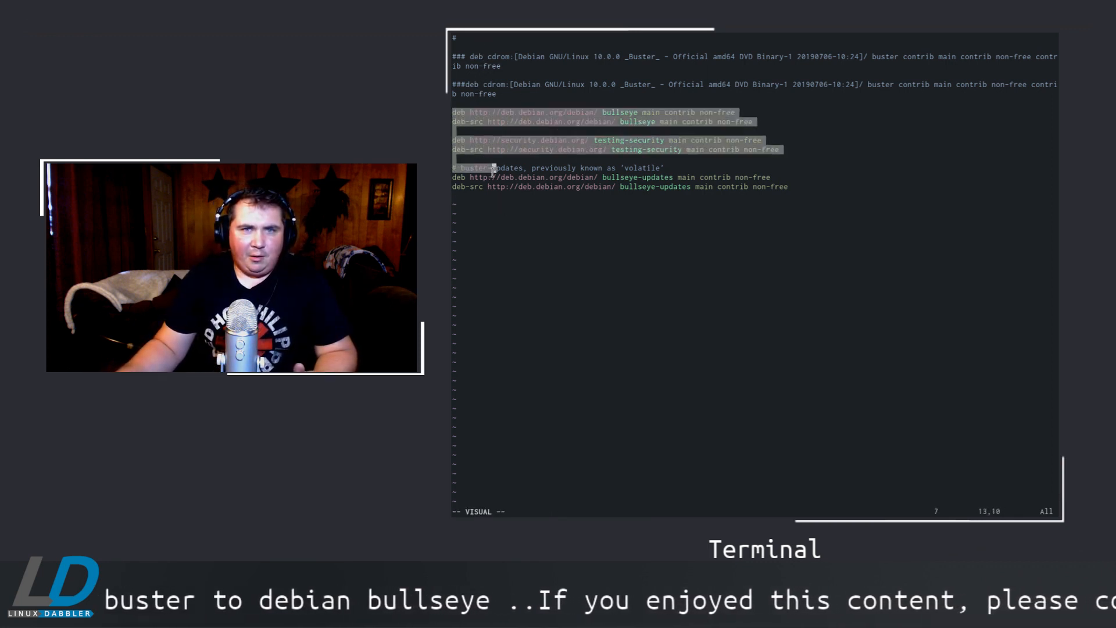
key(Escape)
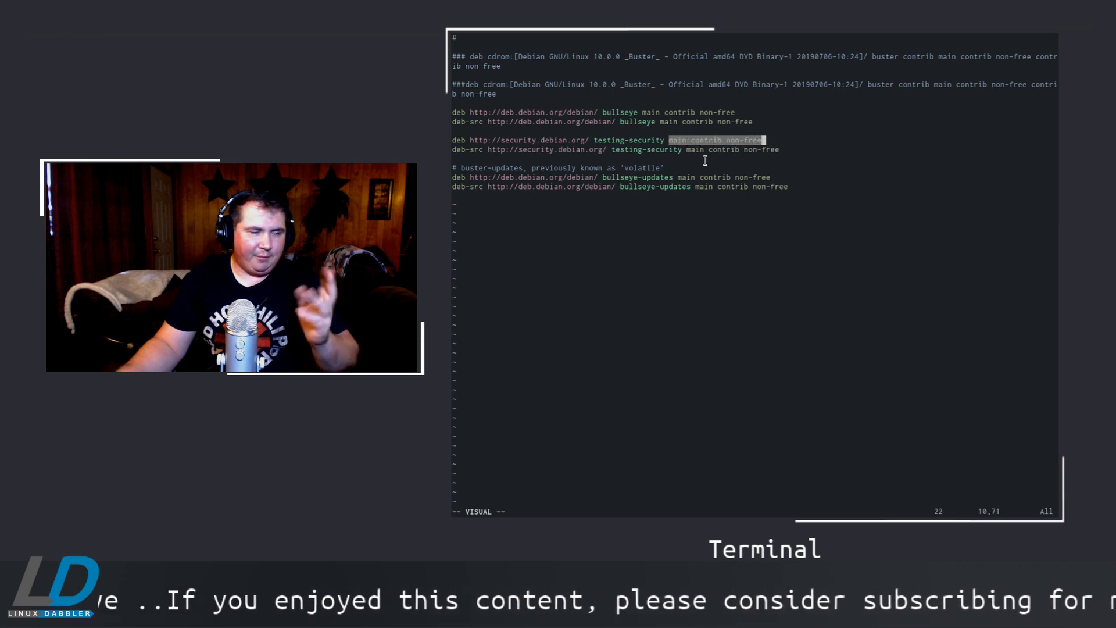
key(Escape)
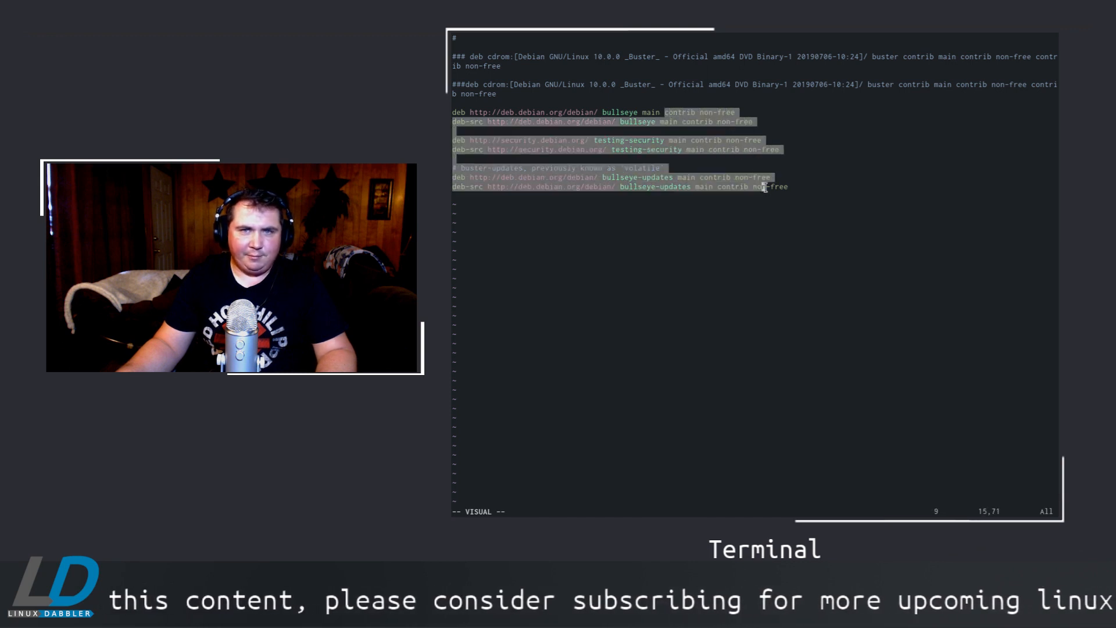
key(Escape)
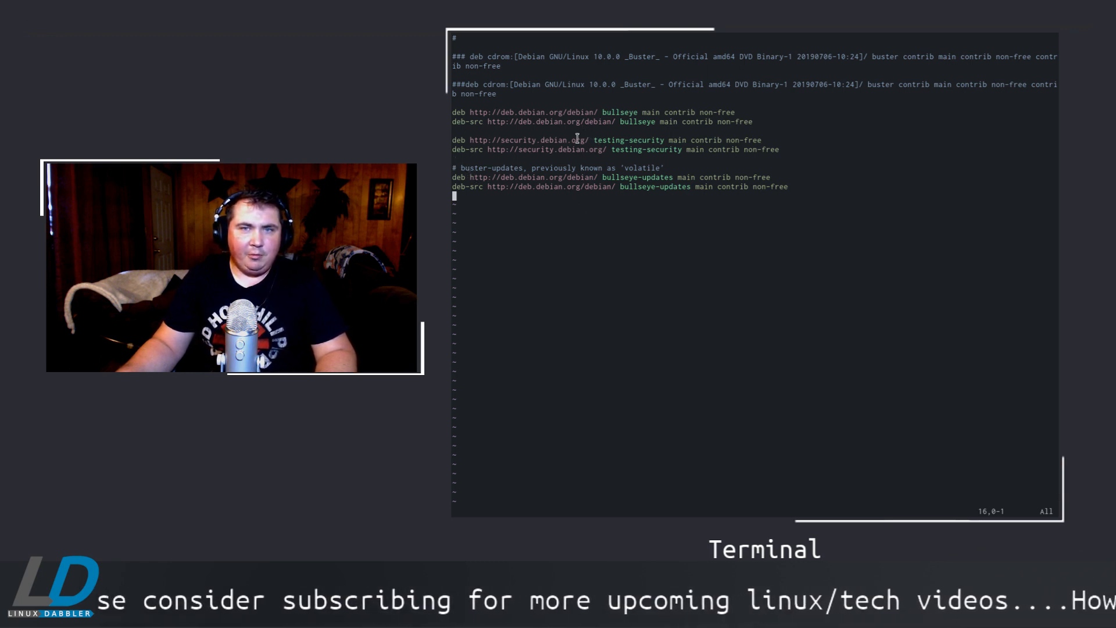
Step: Briefly highlight the testing-security lines, then leave the file unchanged
key(v)
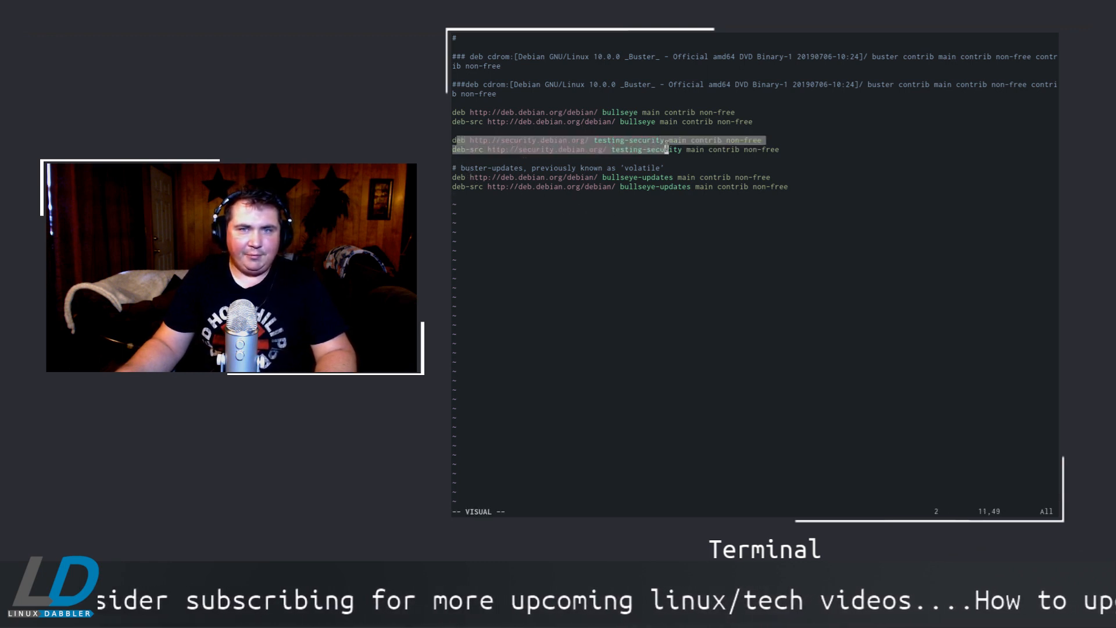
key(Escape)
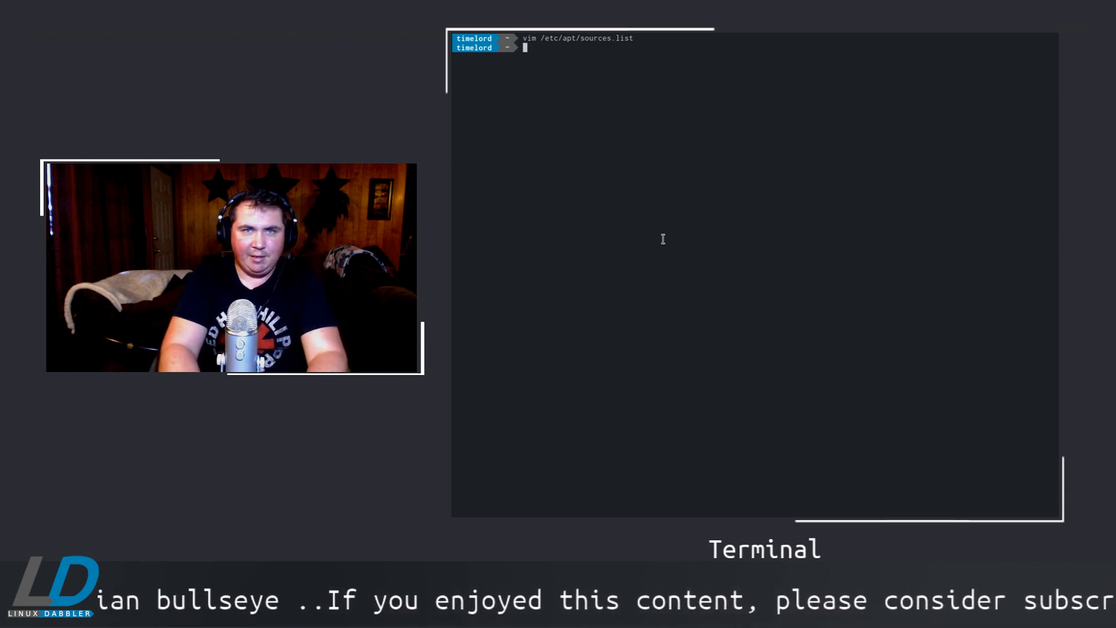
Step: Run sudo apt update, then enter sudo apt dist-upgrade at the prompt
text(sudo apt update)
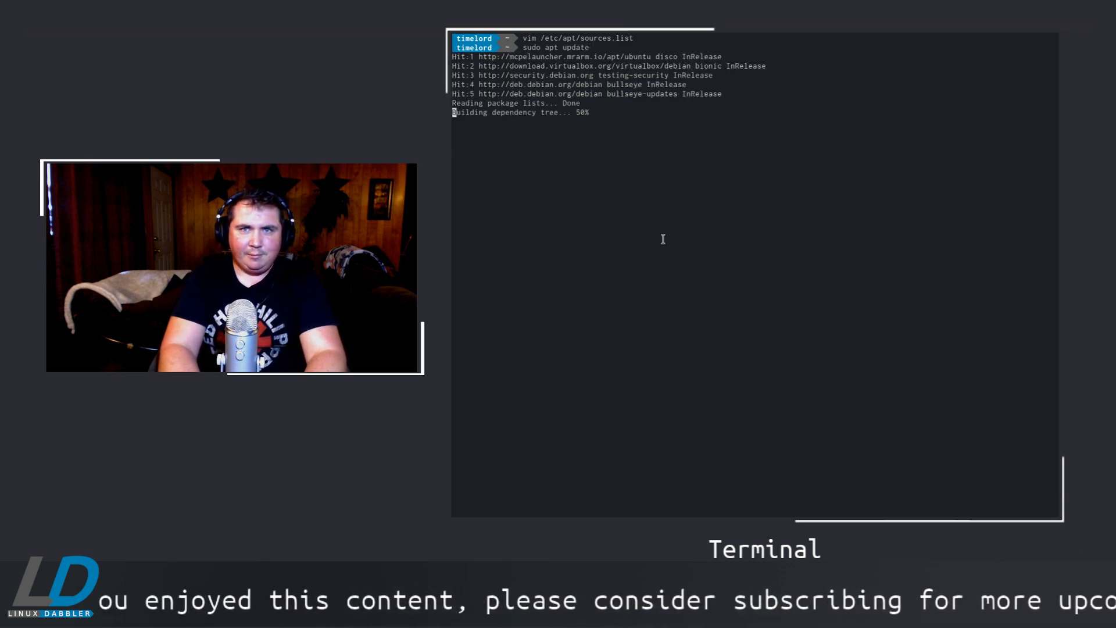
text(sudo)
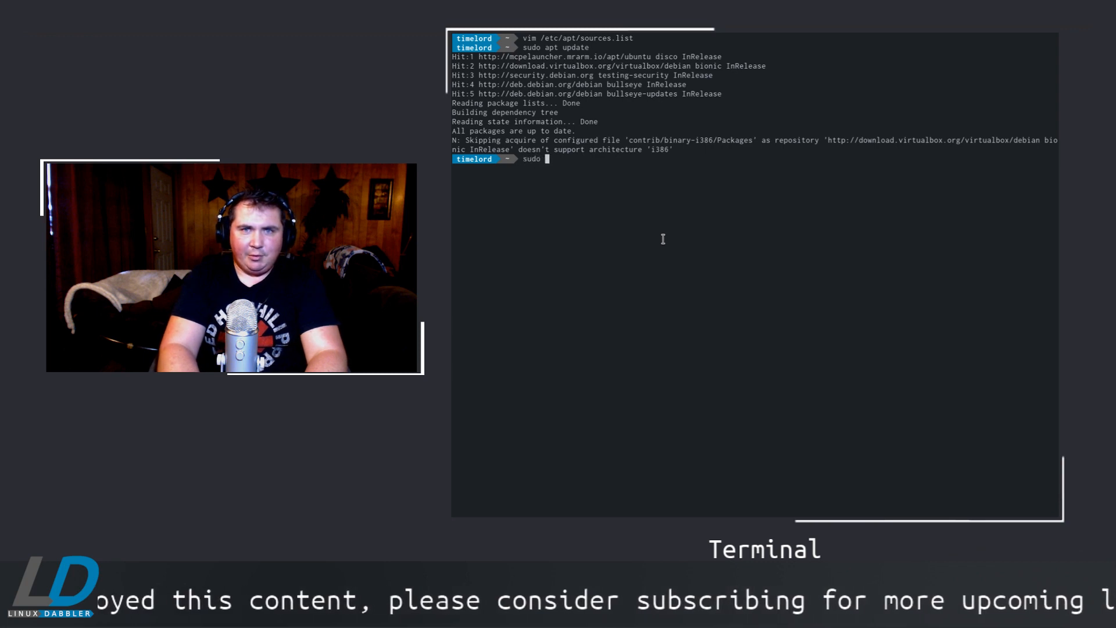
text(apt dis)
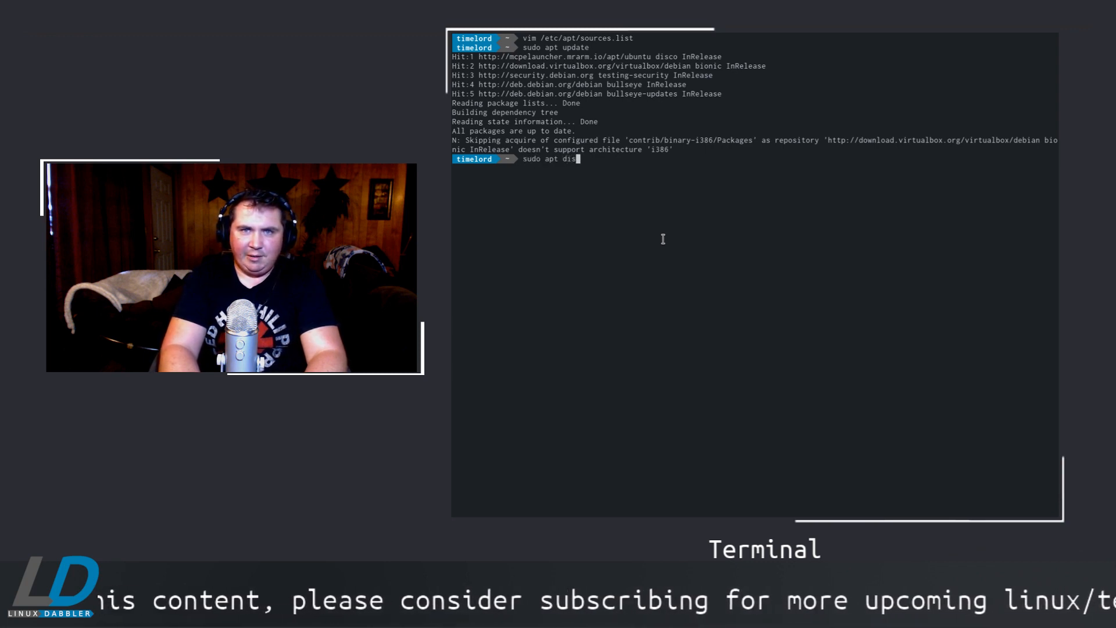
text(t-upgrade)
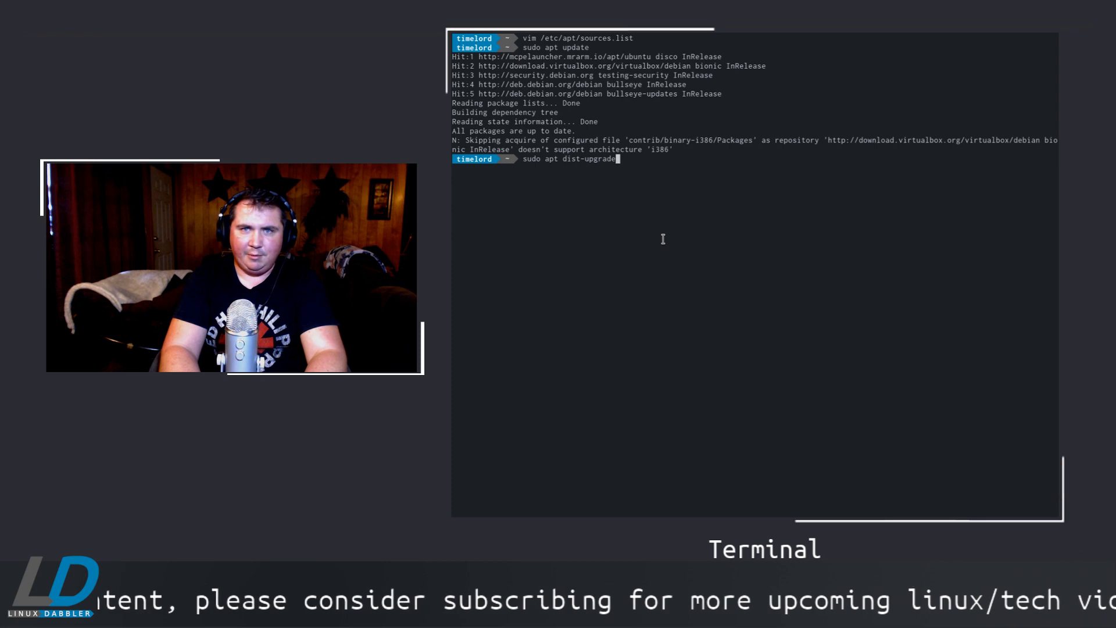